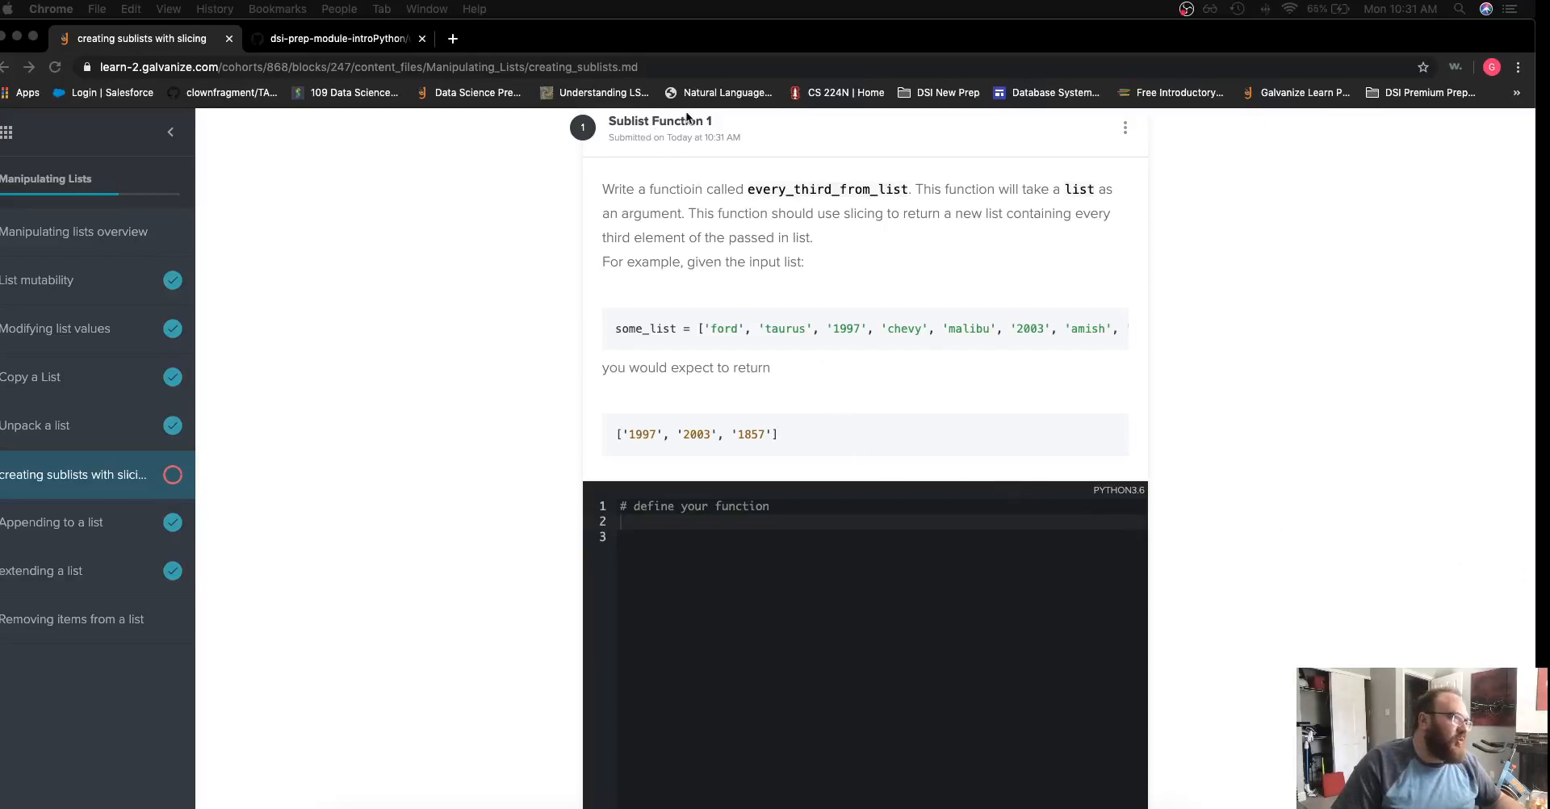
mouse_move(816, 190)
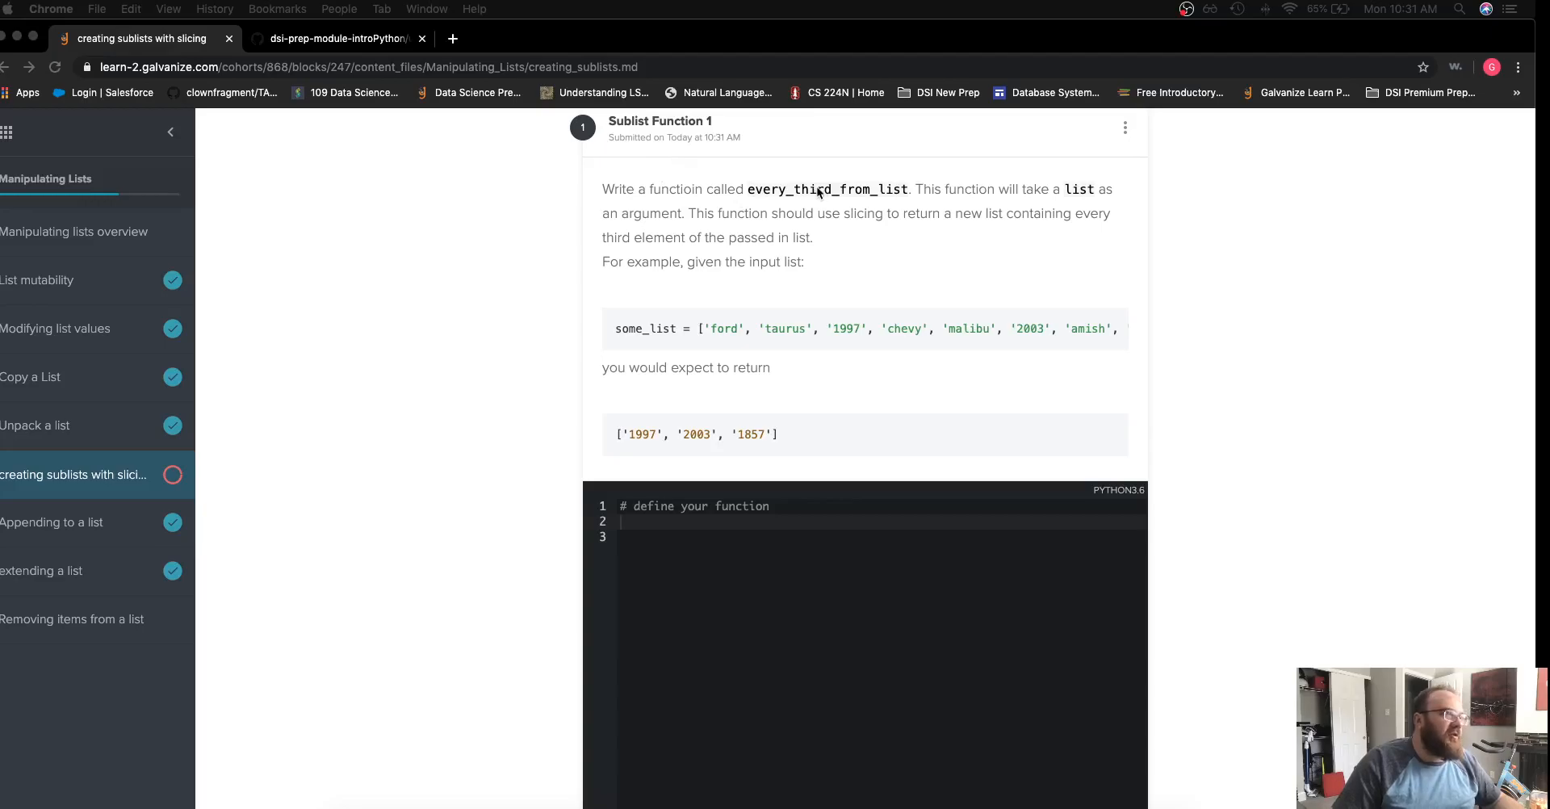
mouse_move(712, 229)
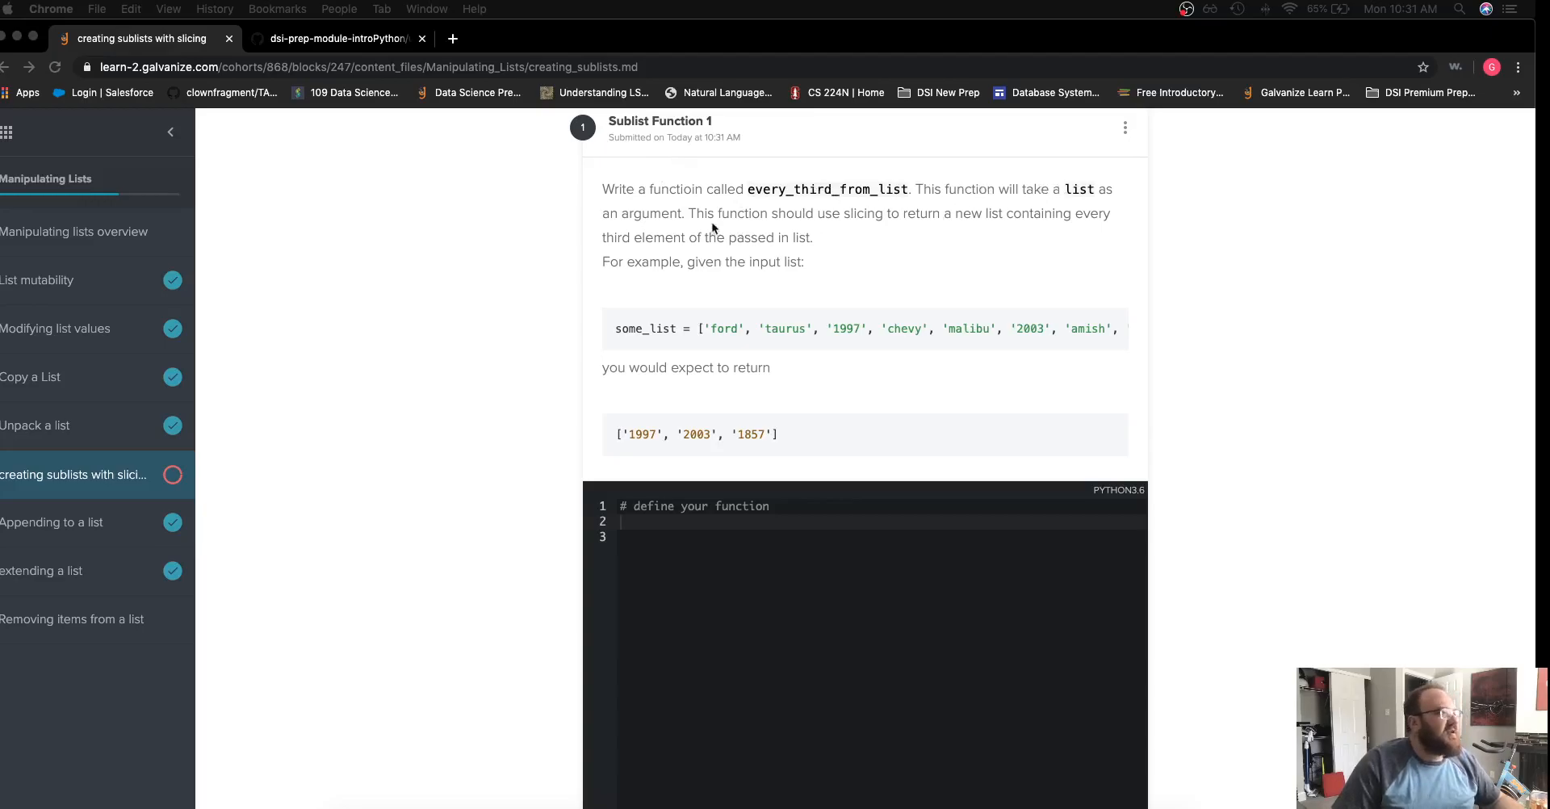
mouse_move(828, 215)
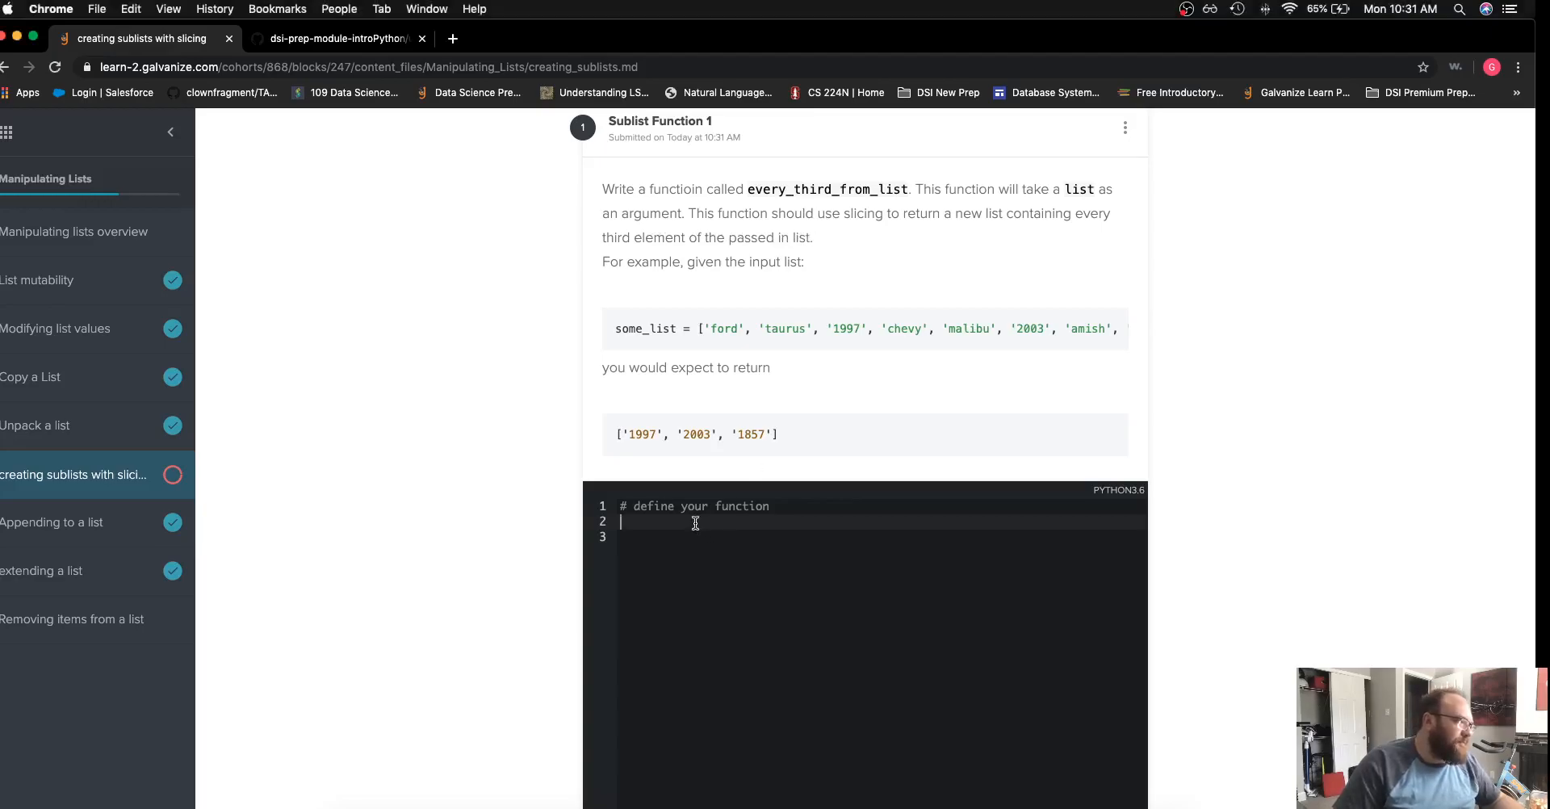
Write the header def every_third_from_list(lst): on line 2 of the editor
text(def)
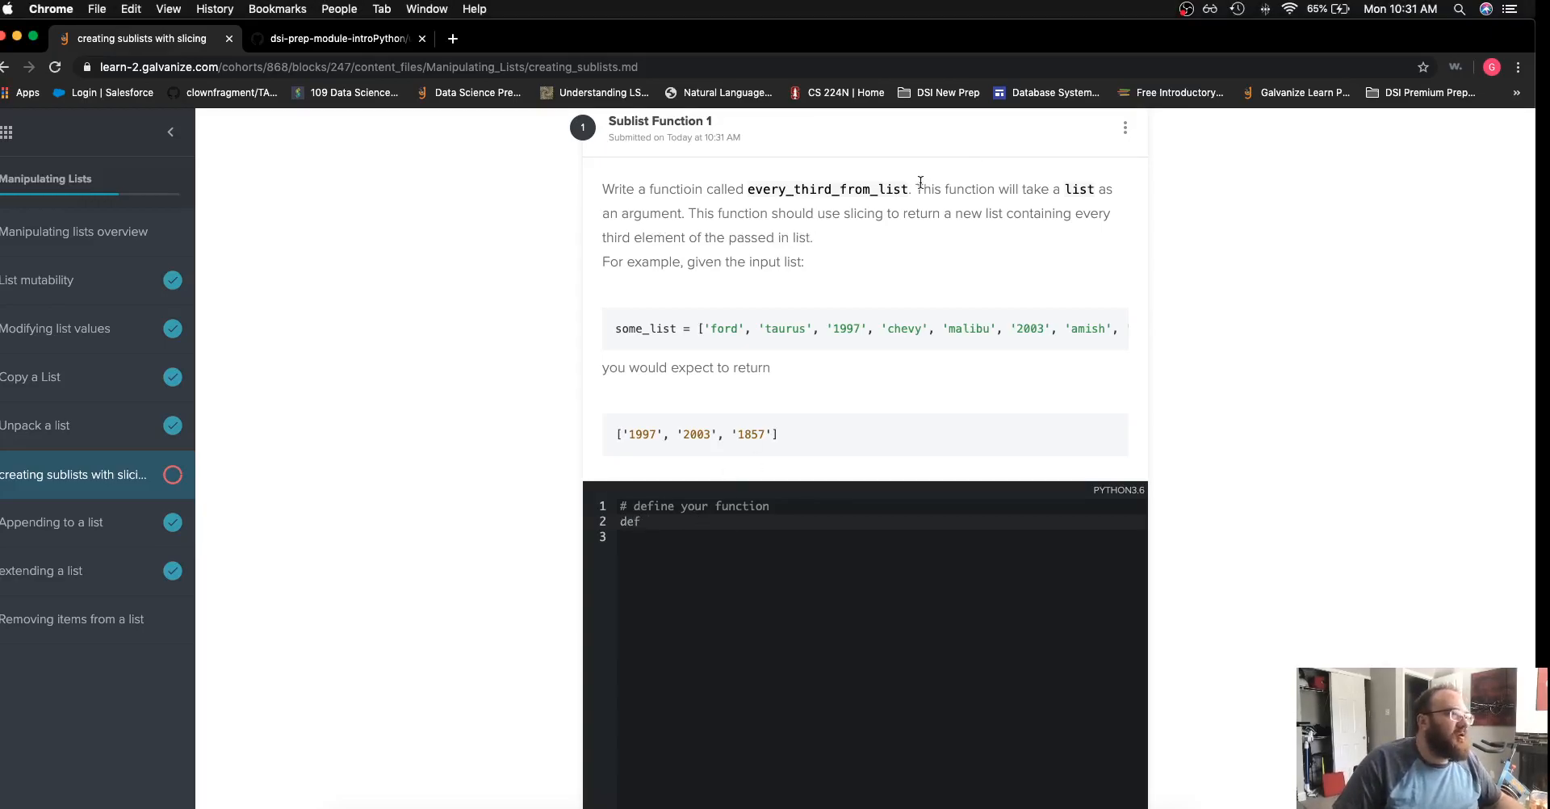
double_click(828, 189)
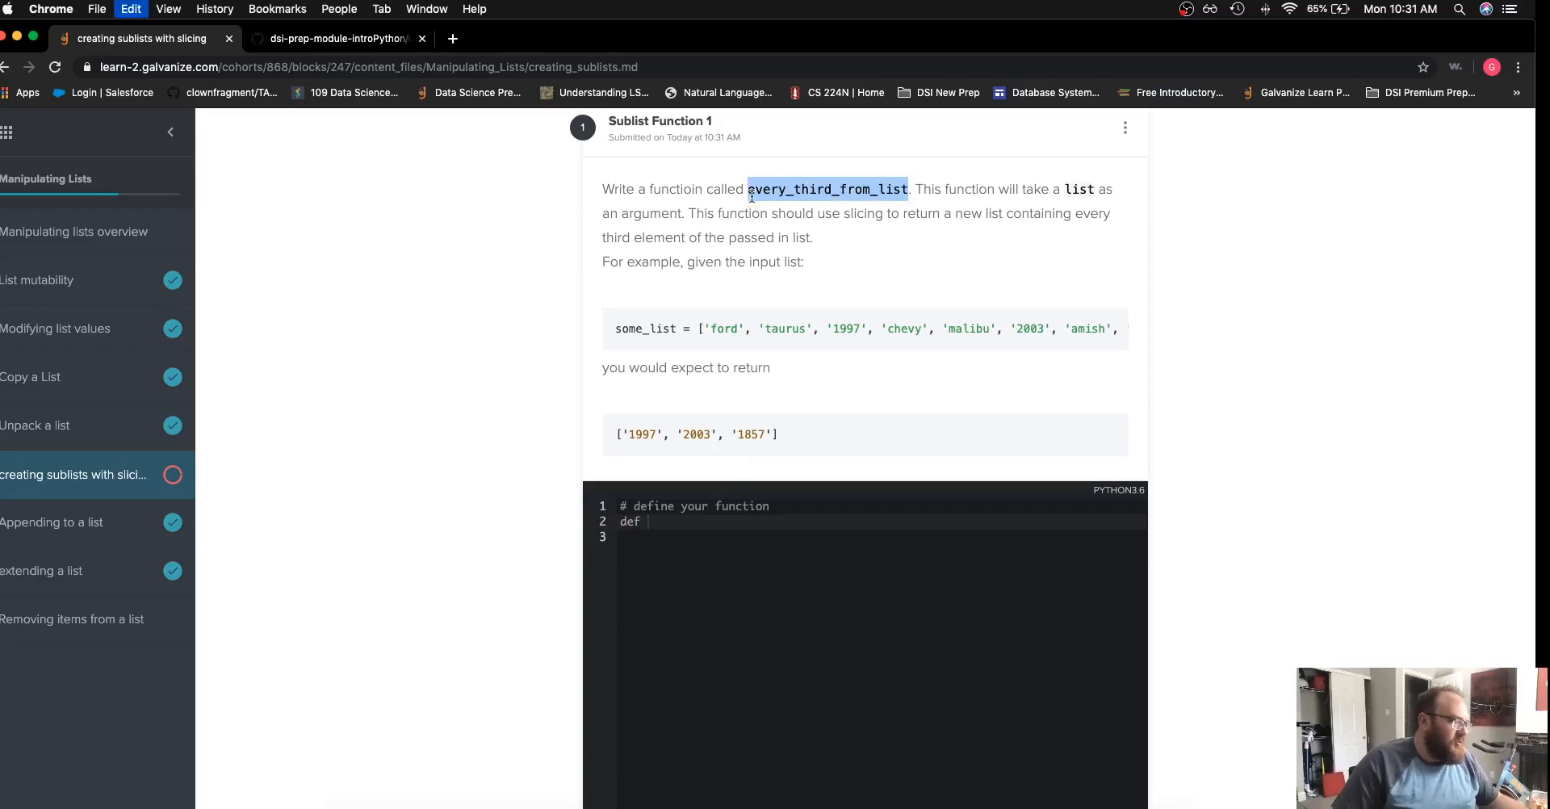
text(every_third_from_list)
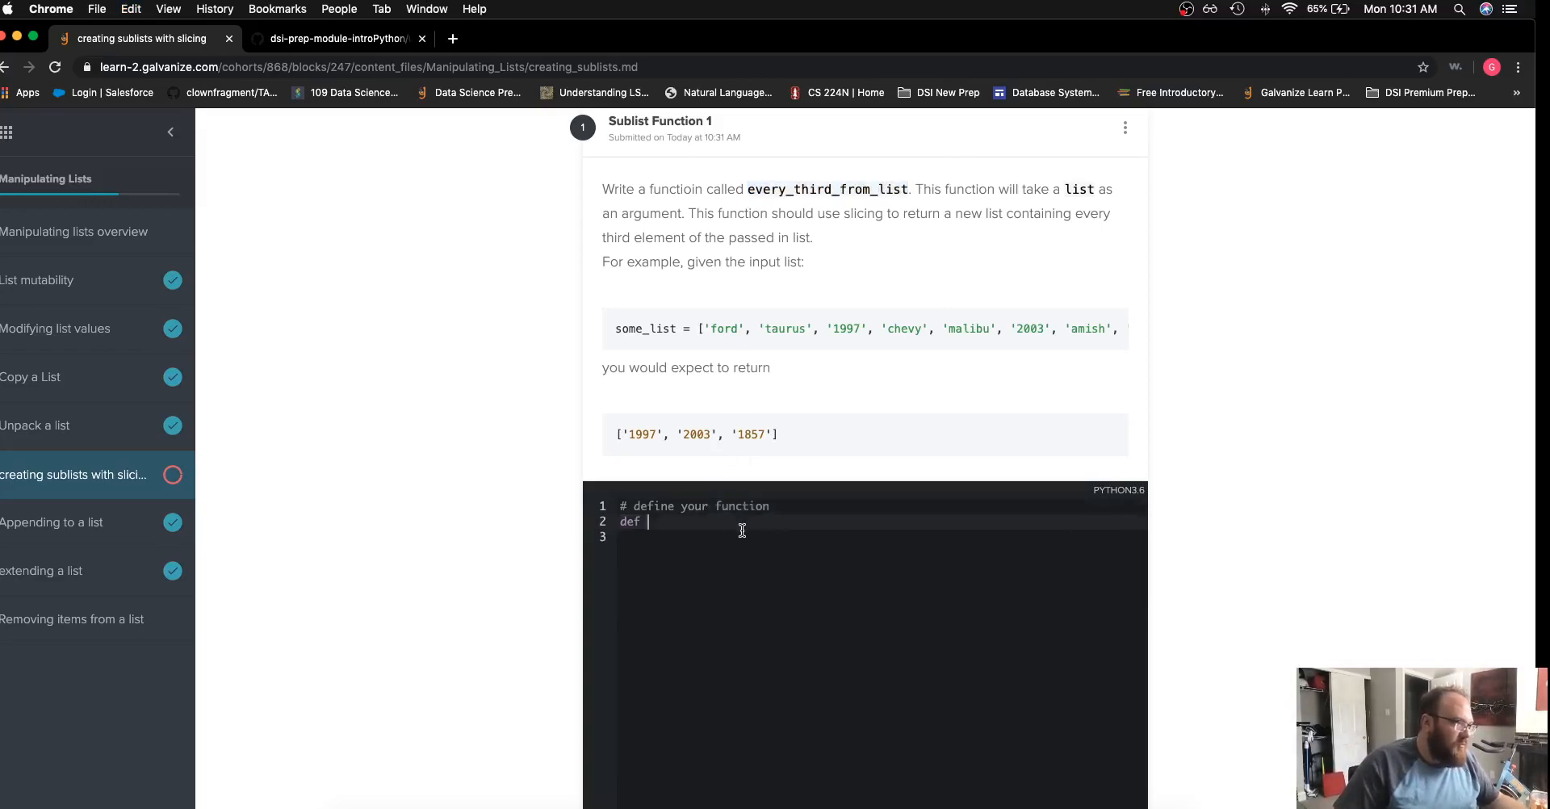
text(every_third_from_list())
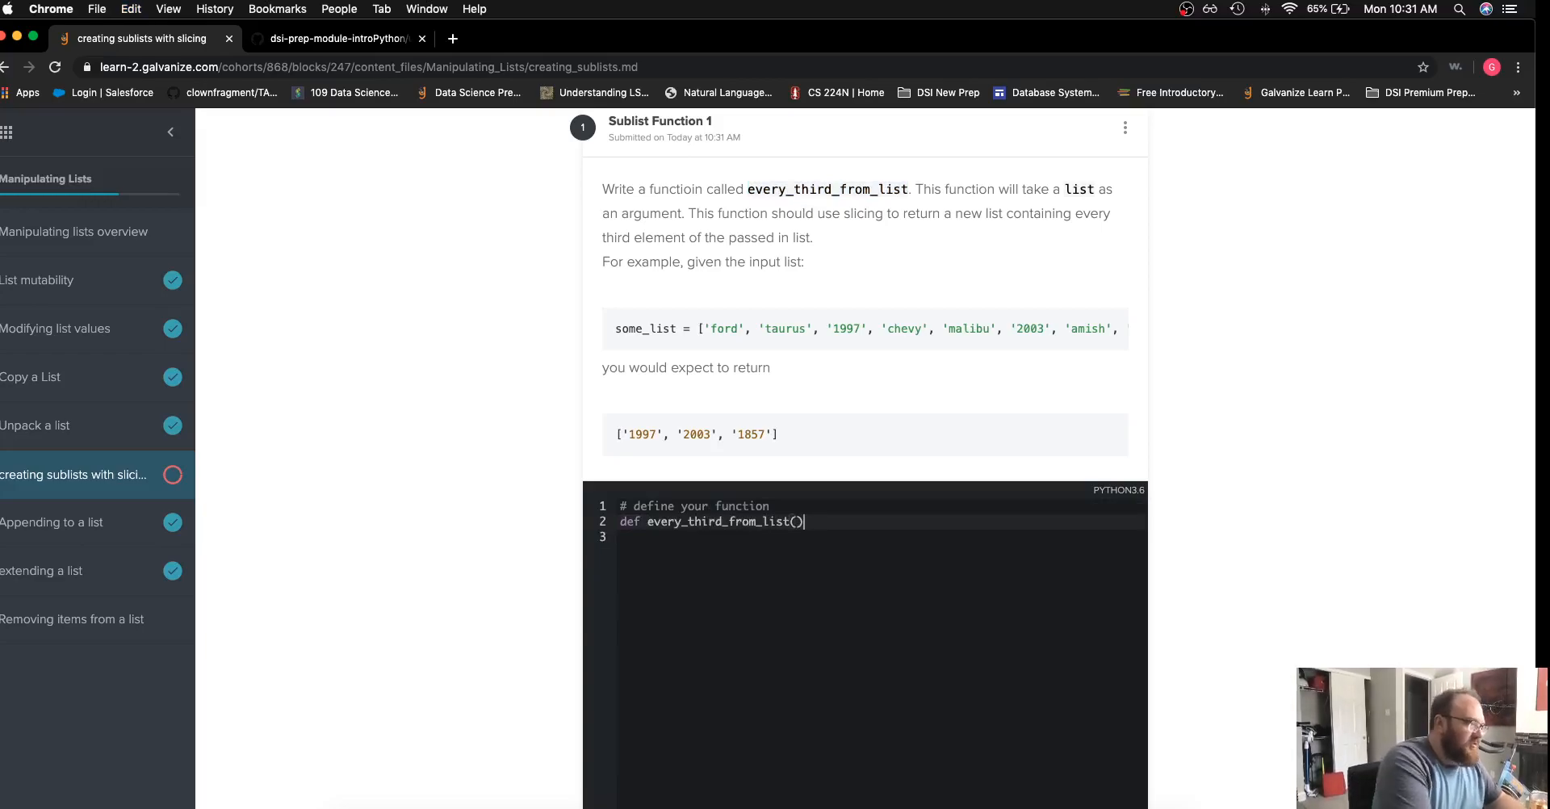
text(lst)
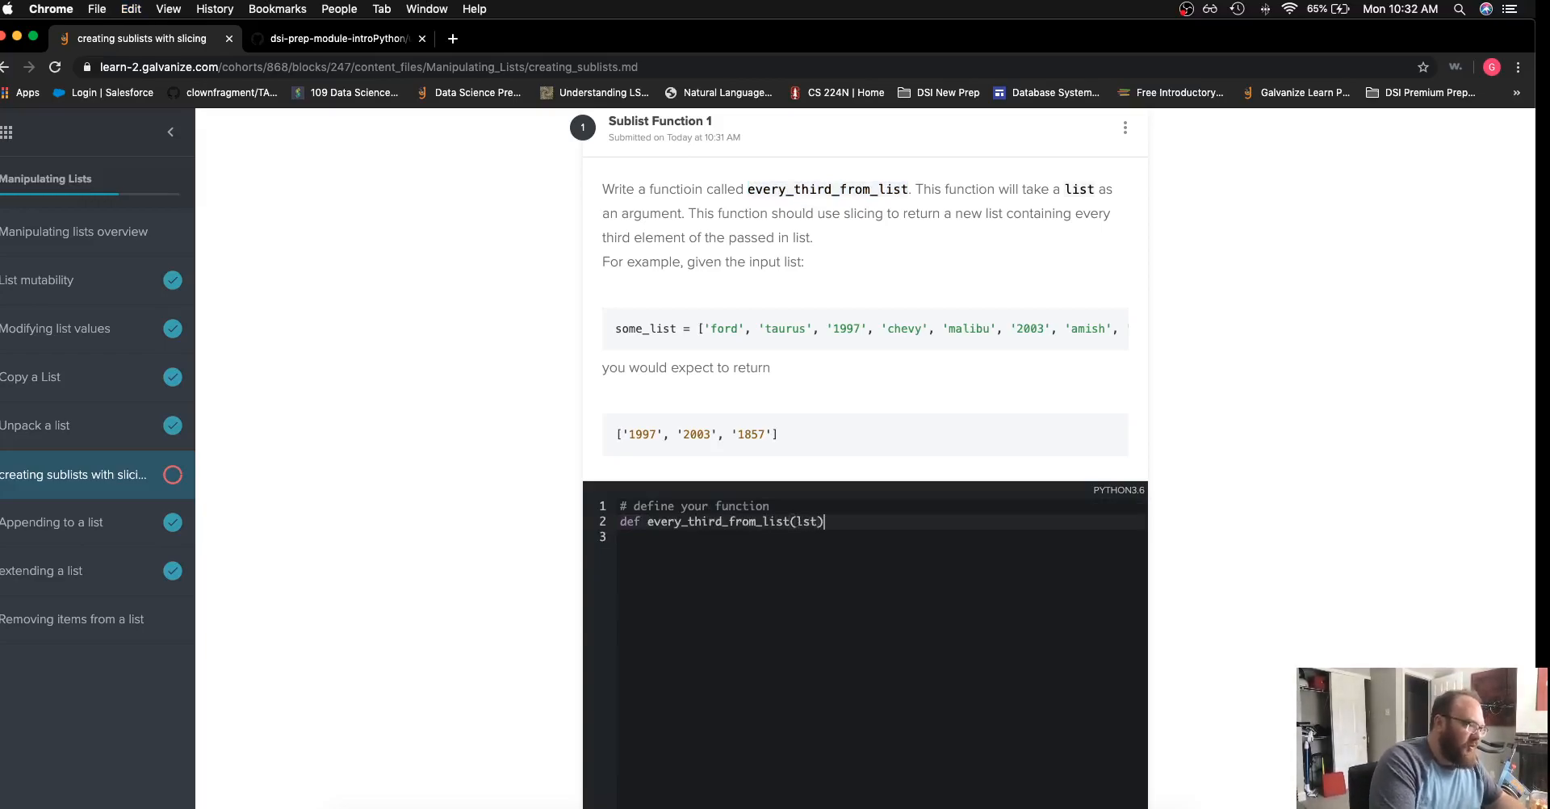
text(:)
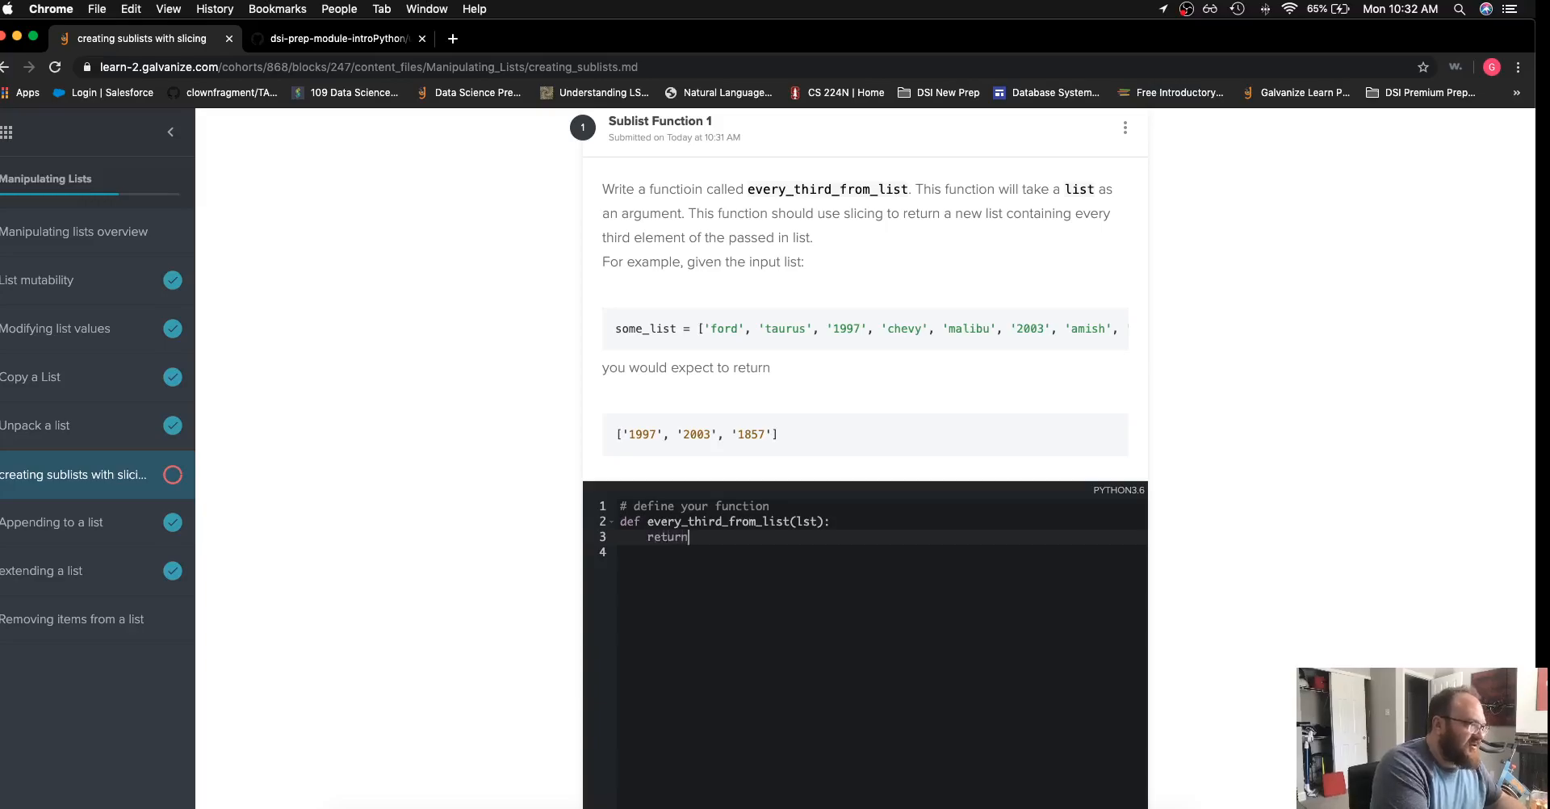
Add the body return lst[::3] on line 3
text(lst[])
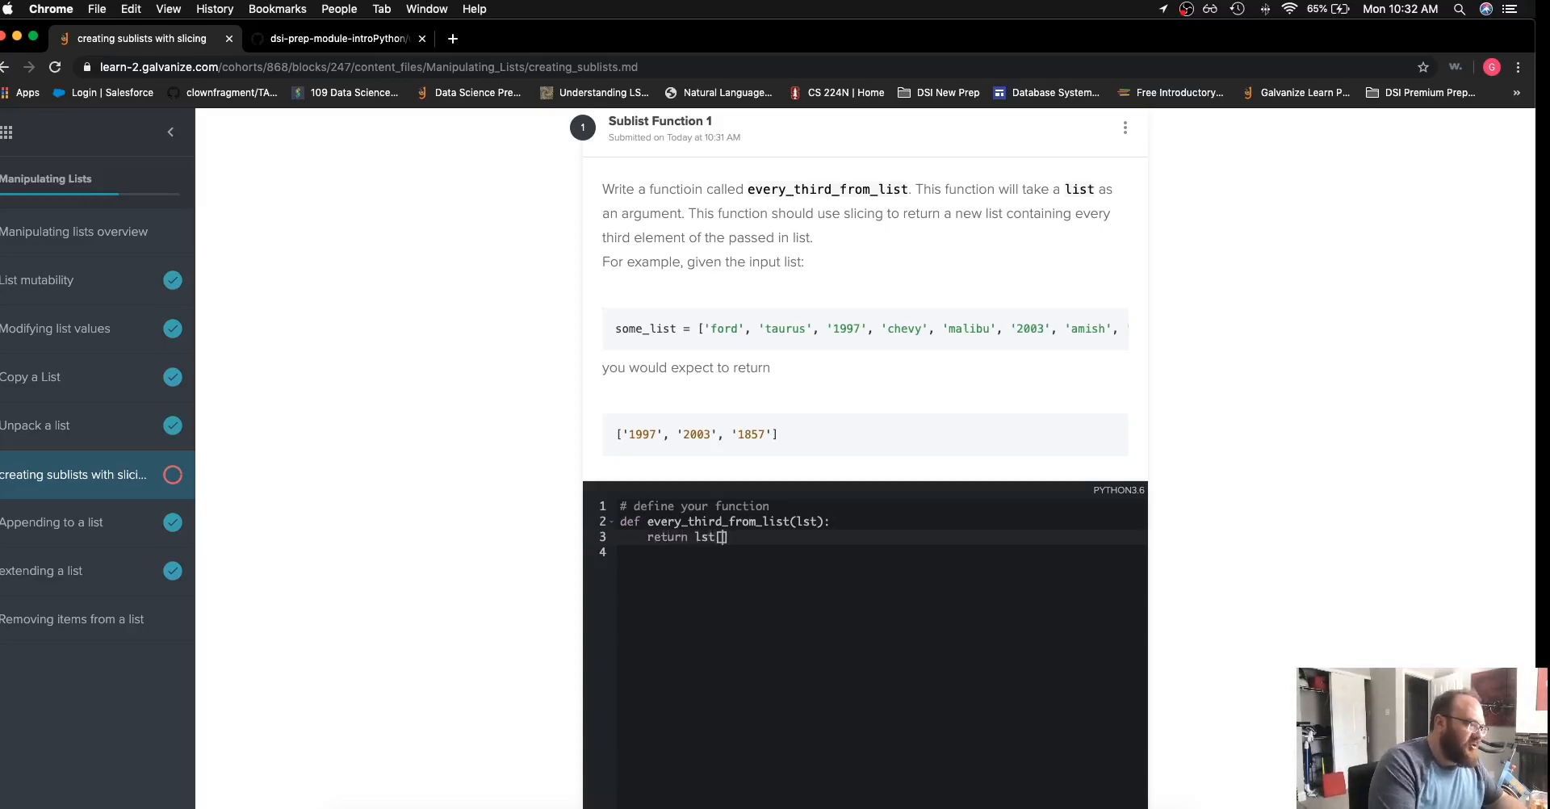
text(::3)
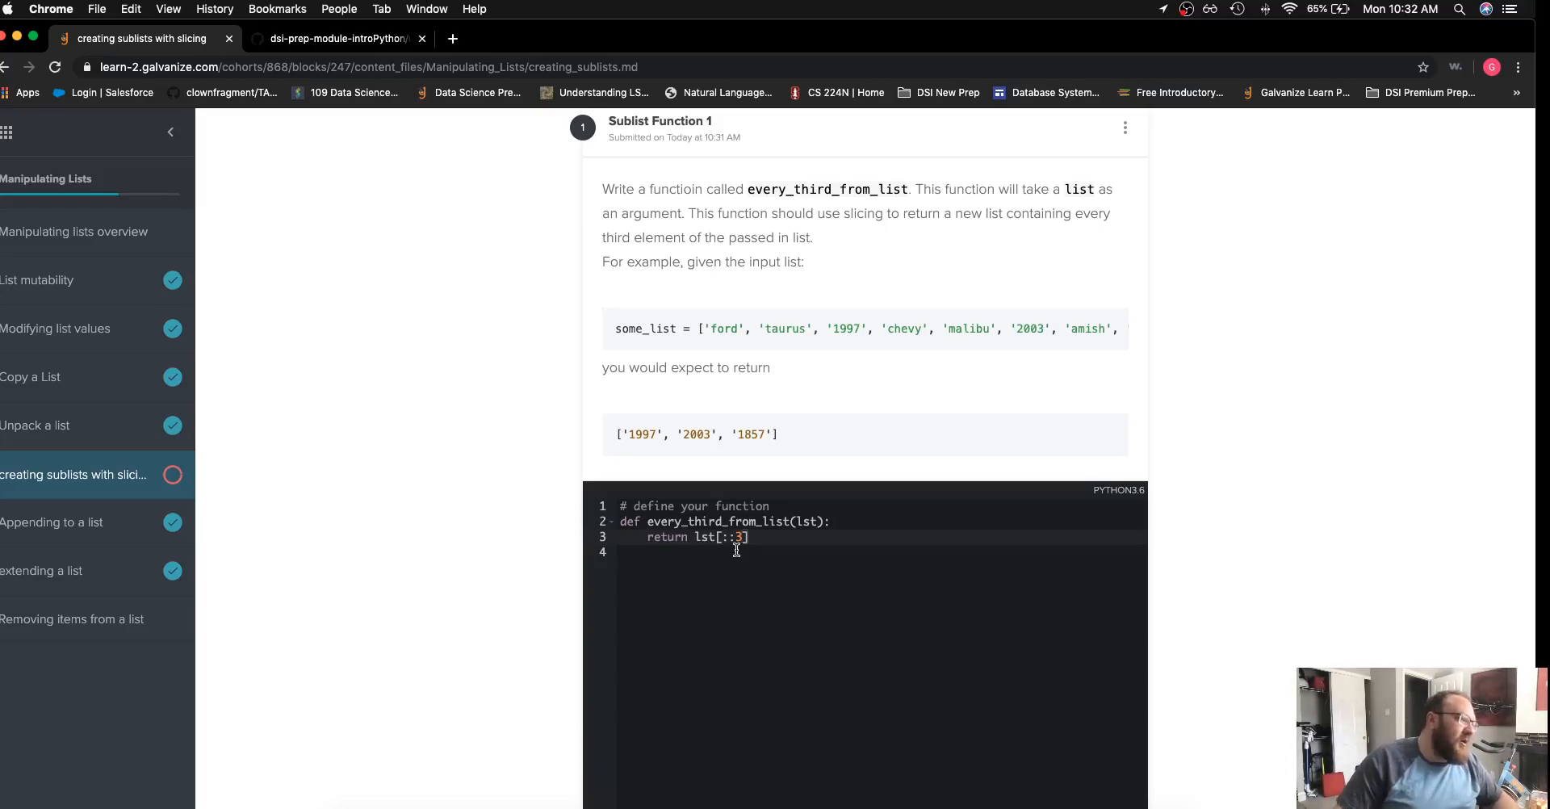
mouse_move(857, 627)
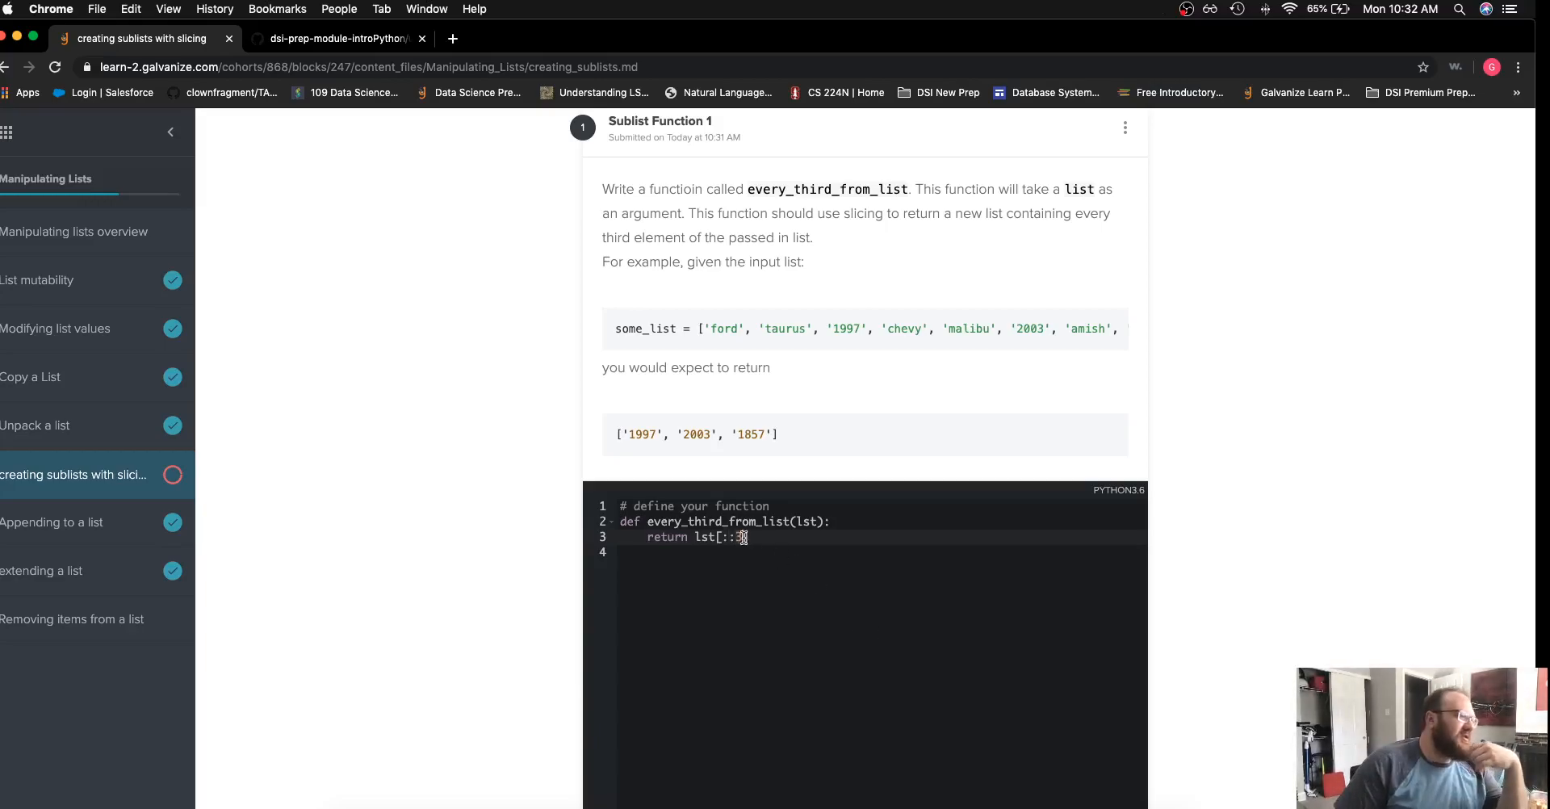
text(3)
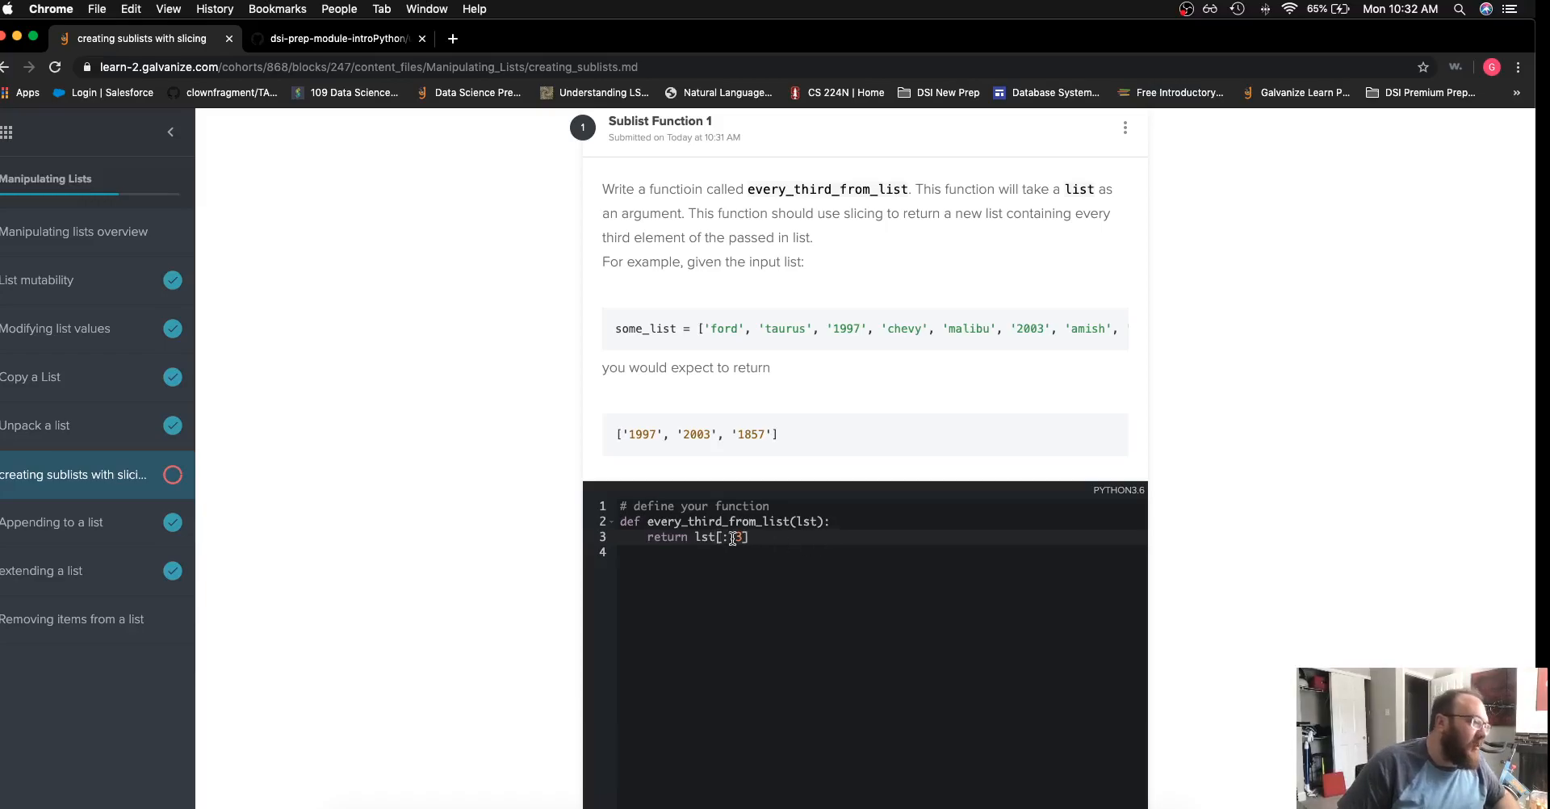
text(:)
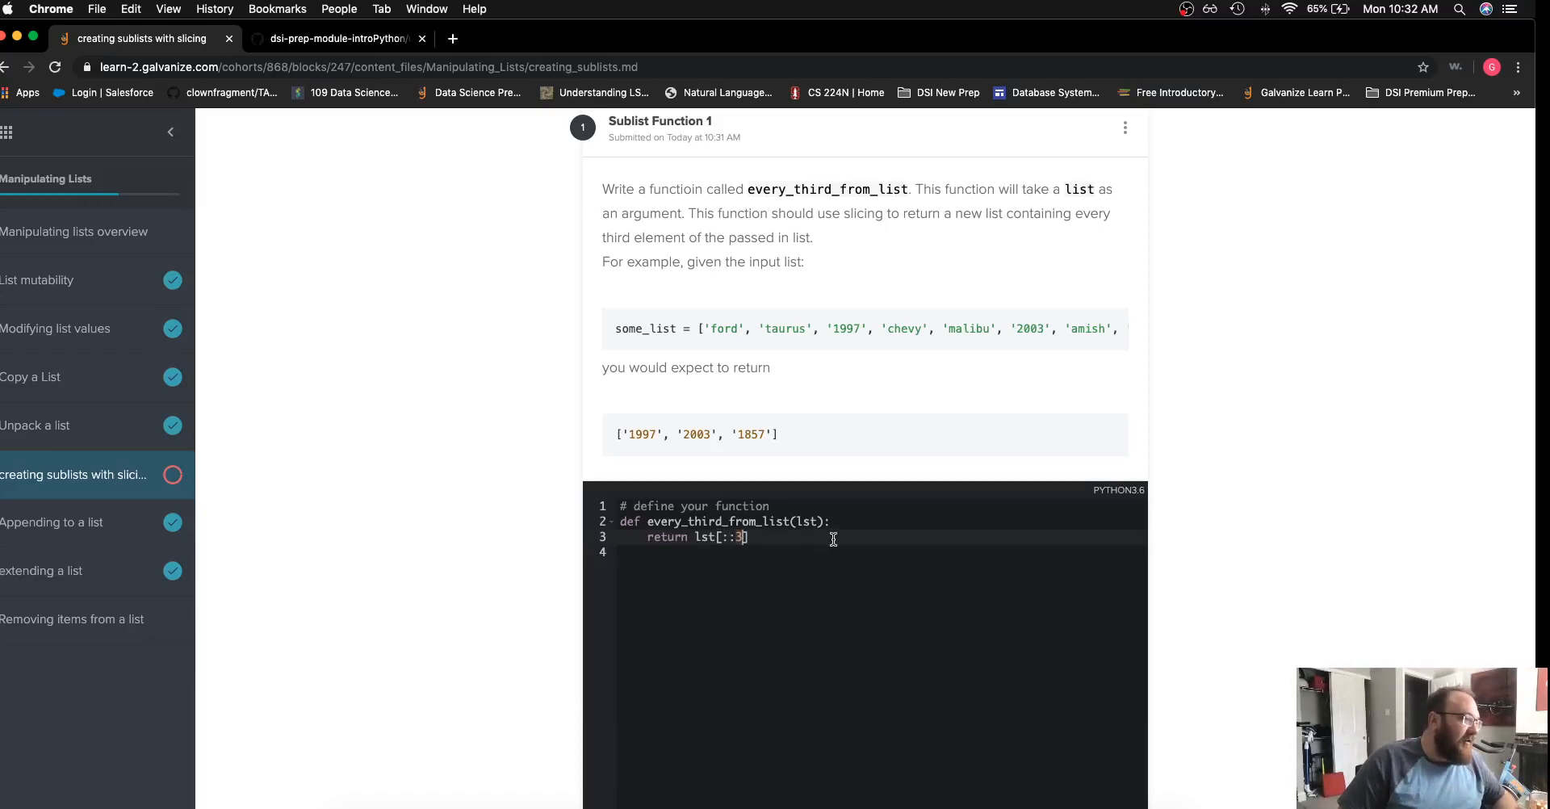
Run the tests on the lst[::3] version and read the FAIL output showing ford, chevy, amish
click(1078, 722)
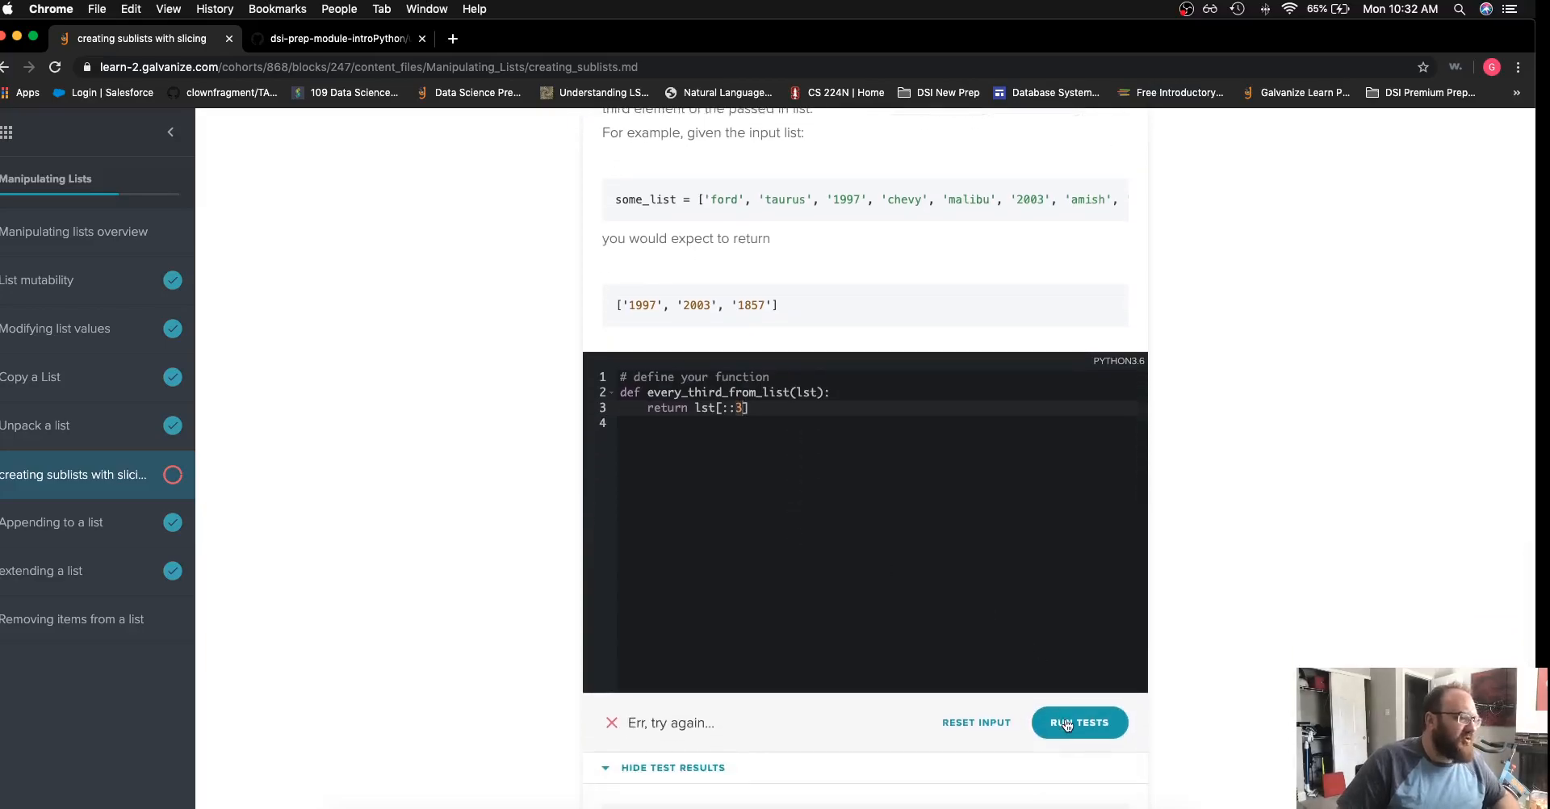
click(1079, 722)
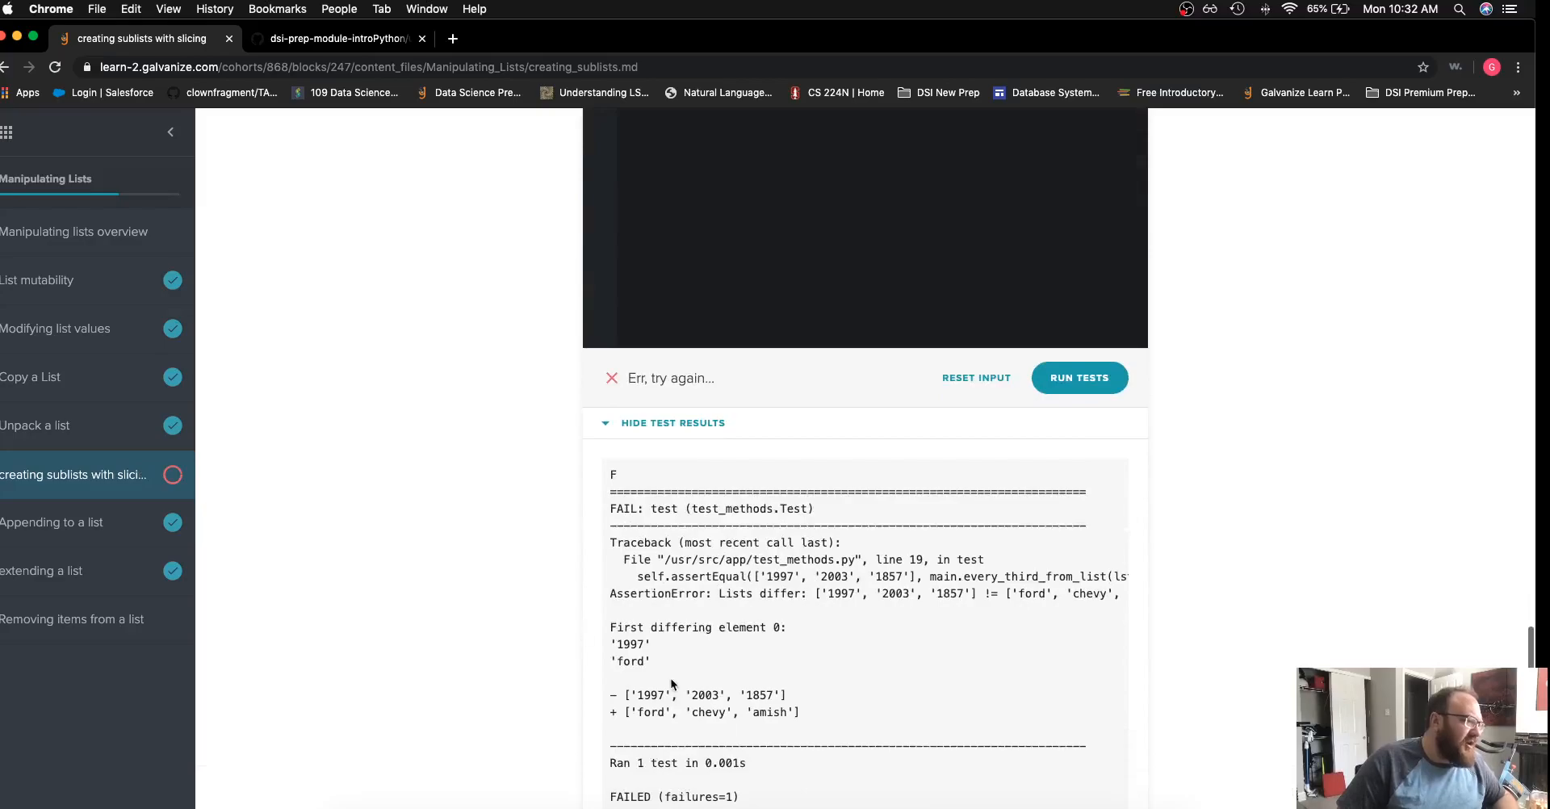
double_click(650, 694)
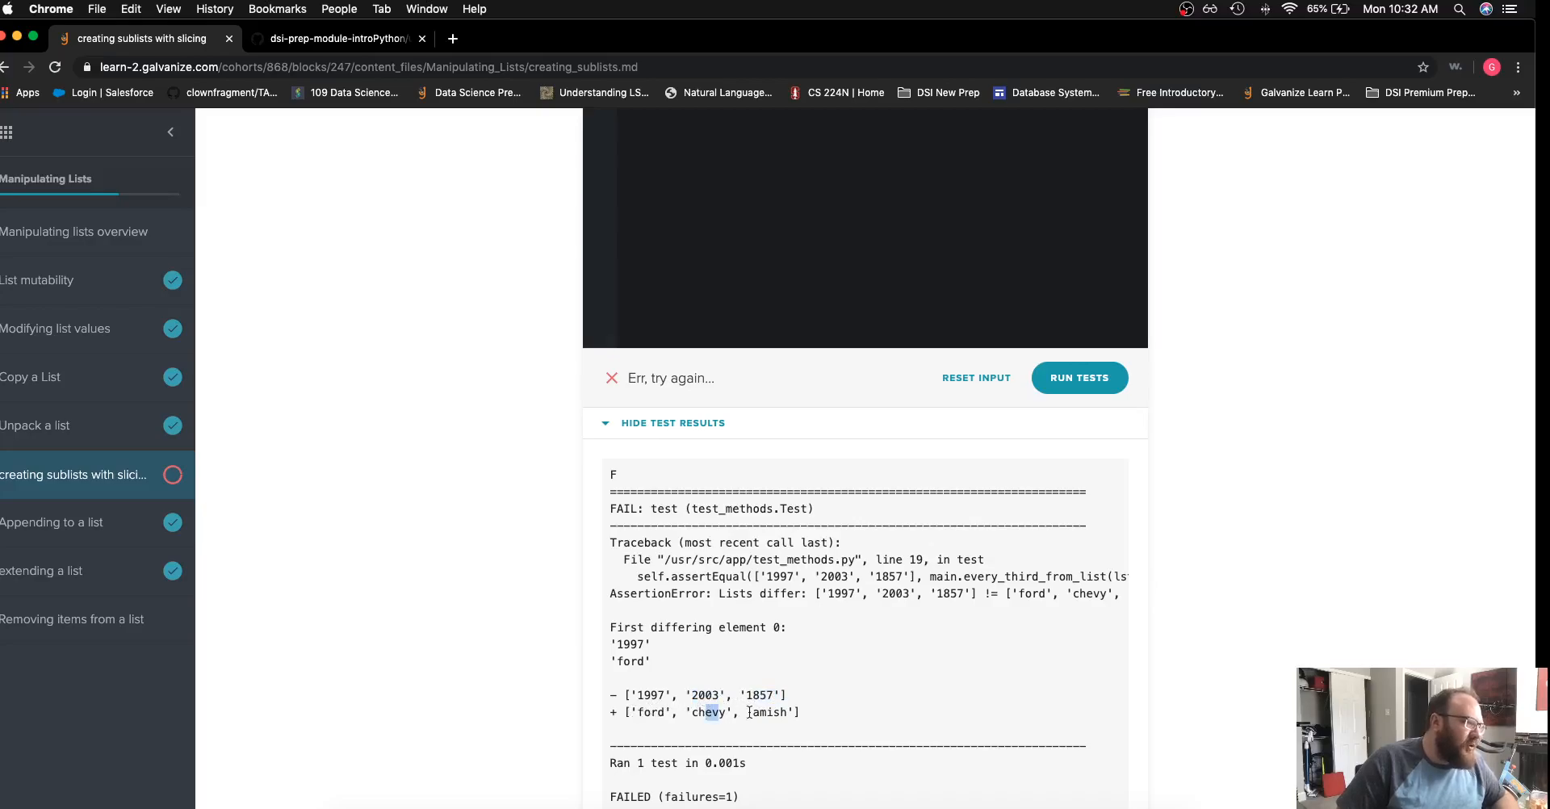
scroll(up, 3)
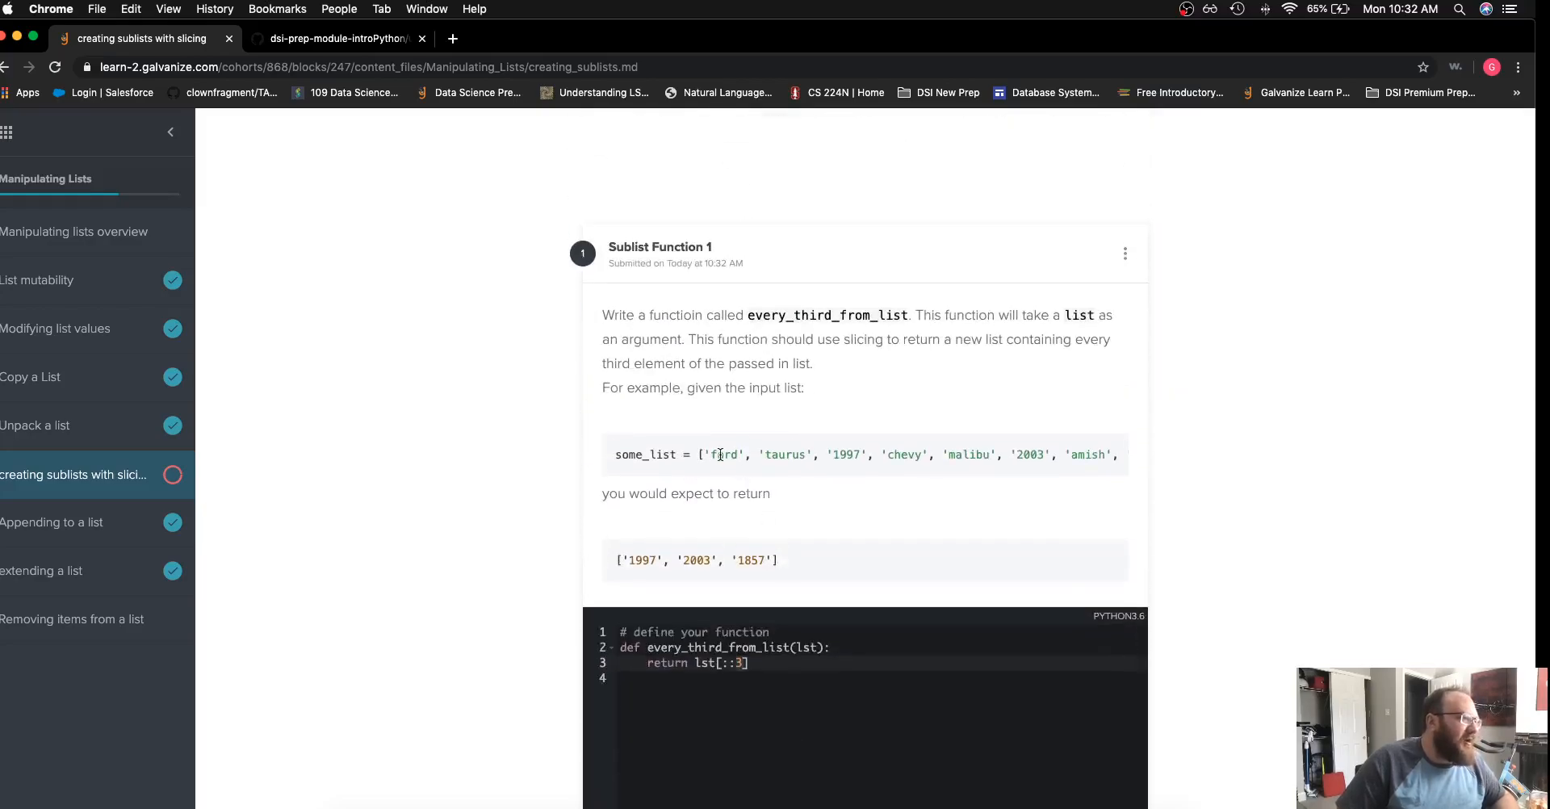
Change the slice to lst[2::3] and rerun the tests to get Correct
double_click(903, 453)
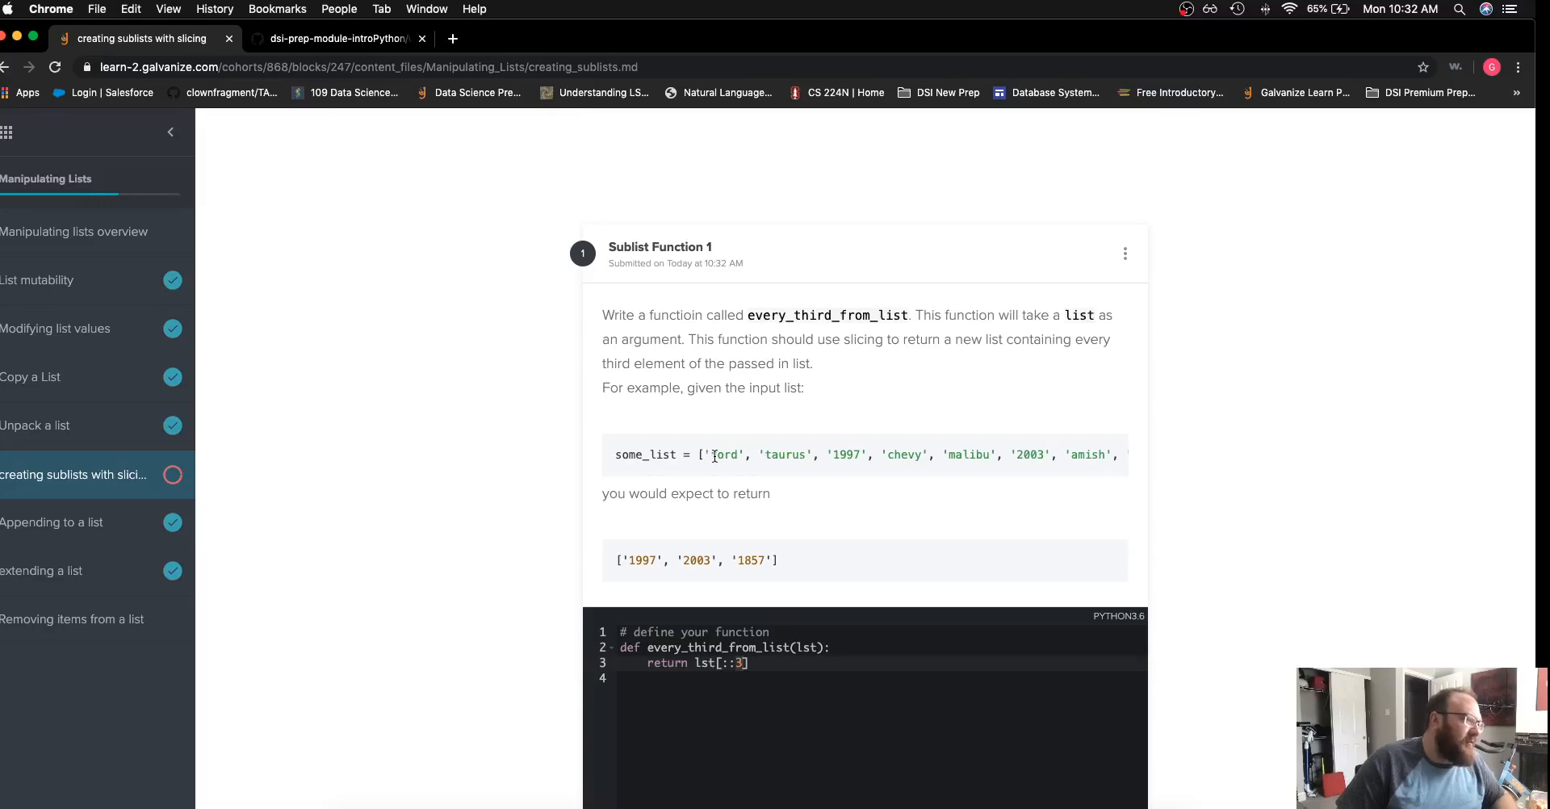
double_click(844, 454)
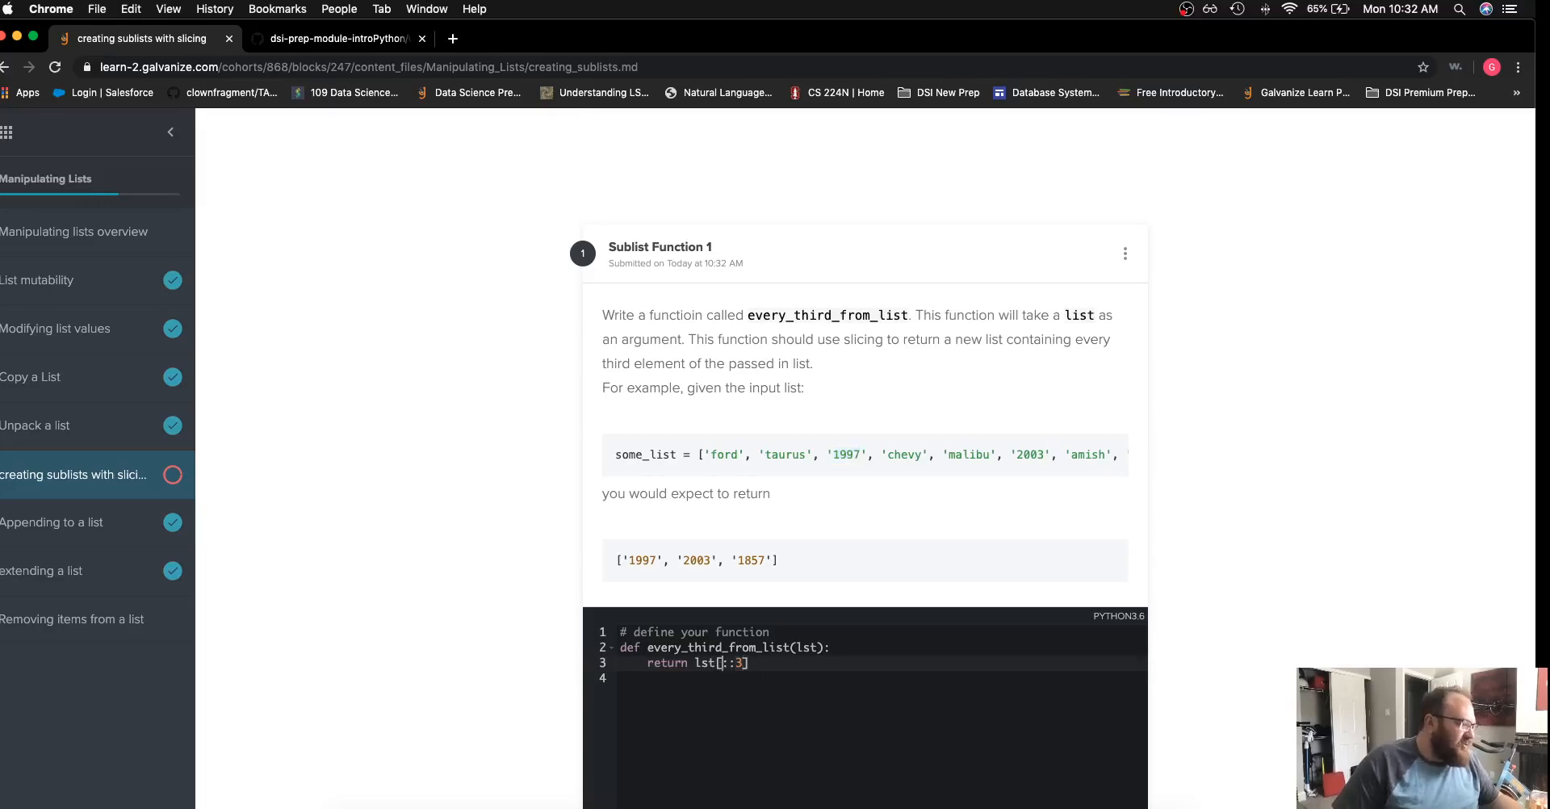
click(1077, 741)
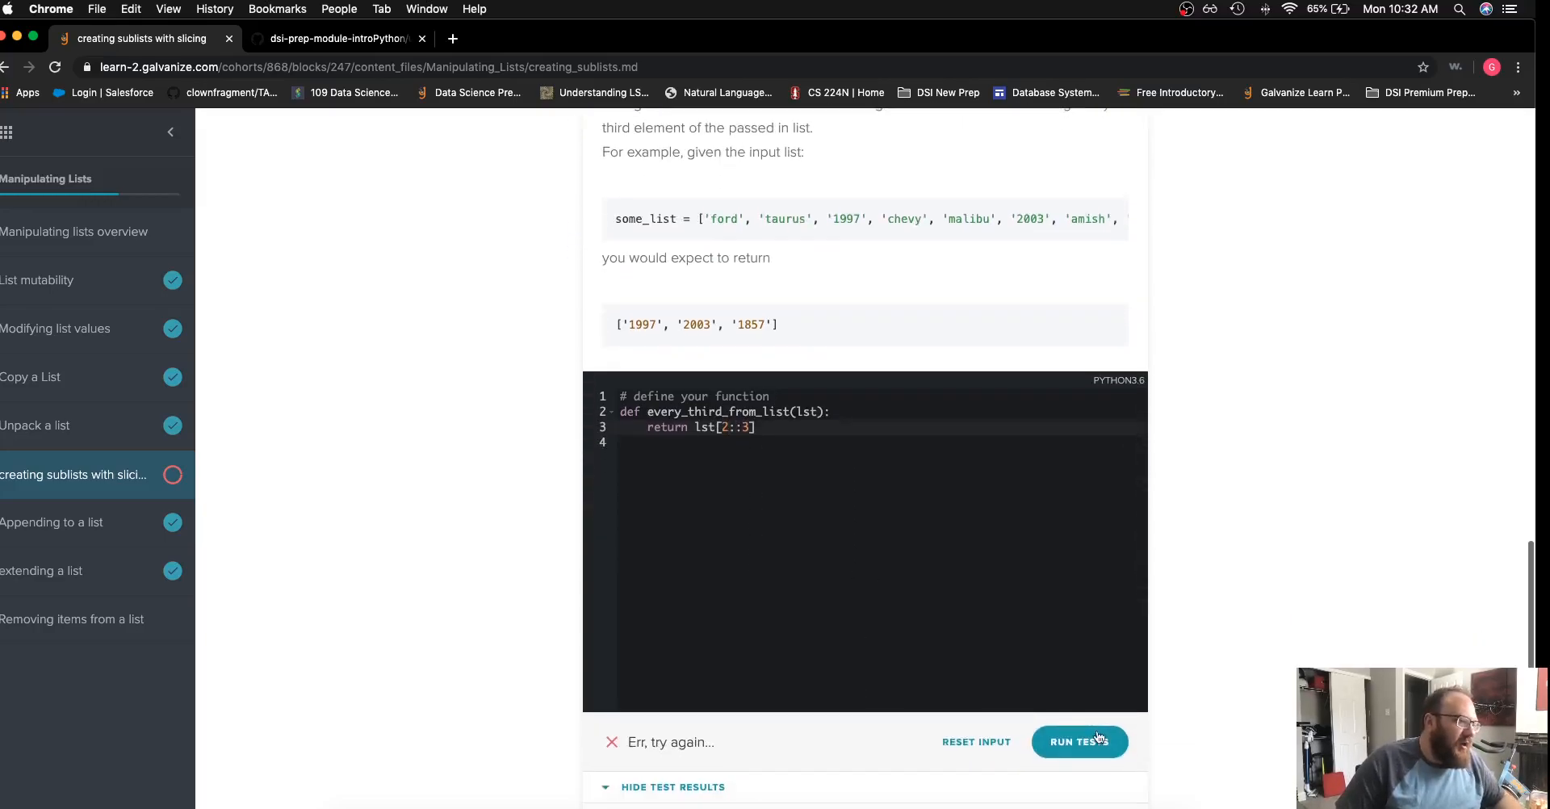
click(1081, 741)
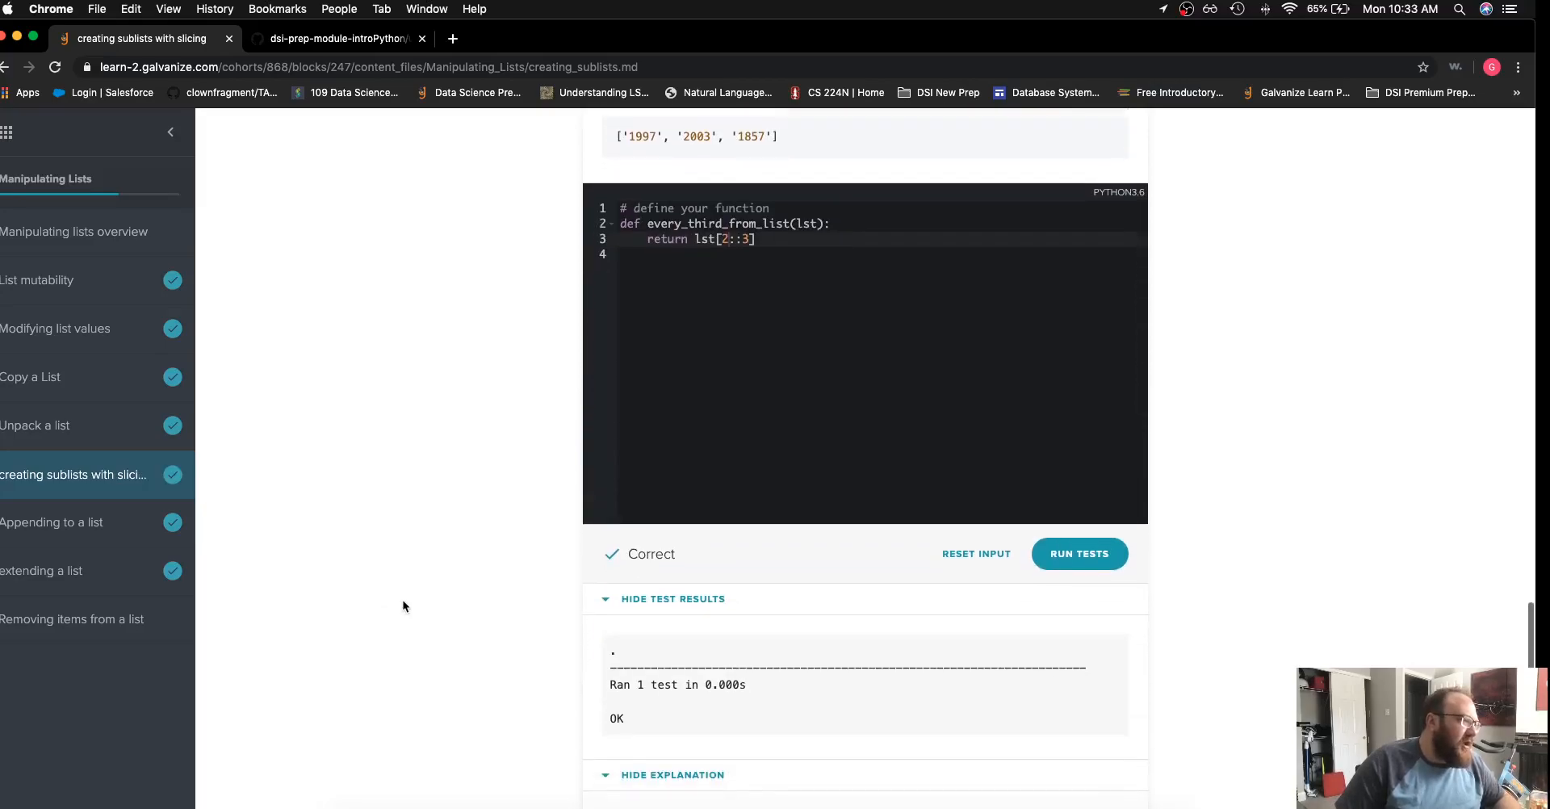
mouse_move(737, 535)
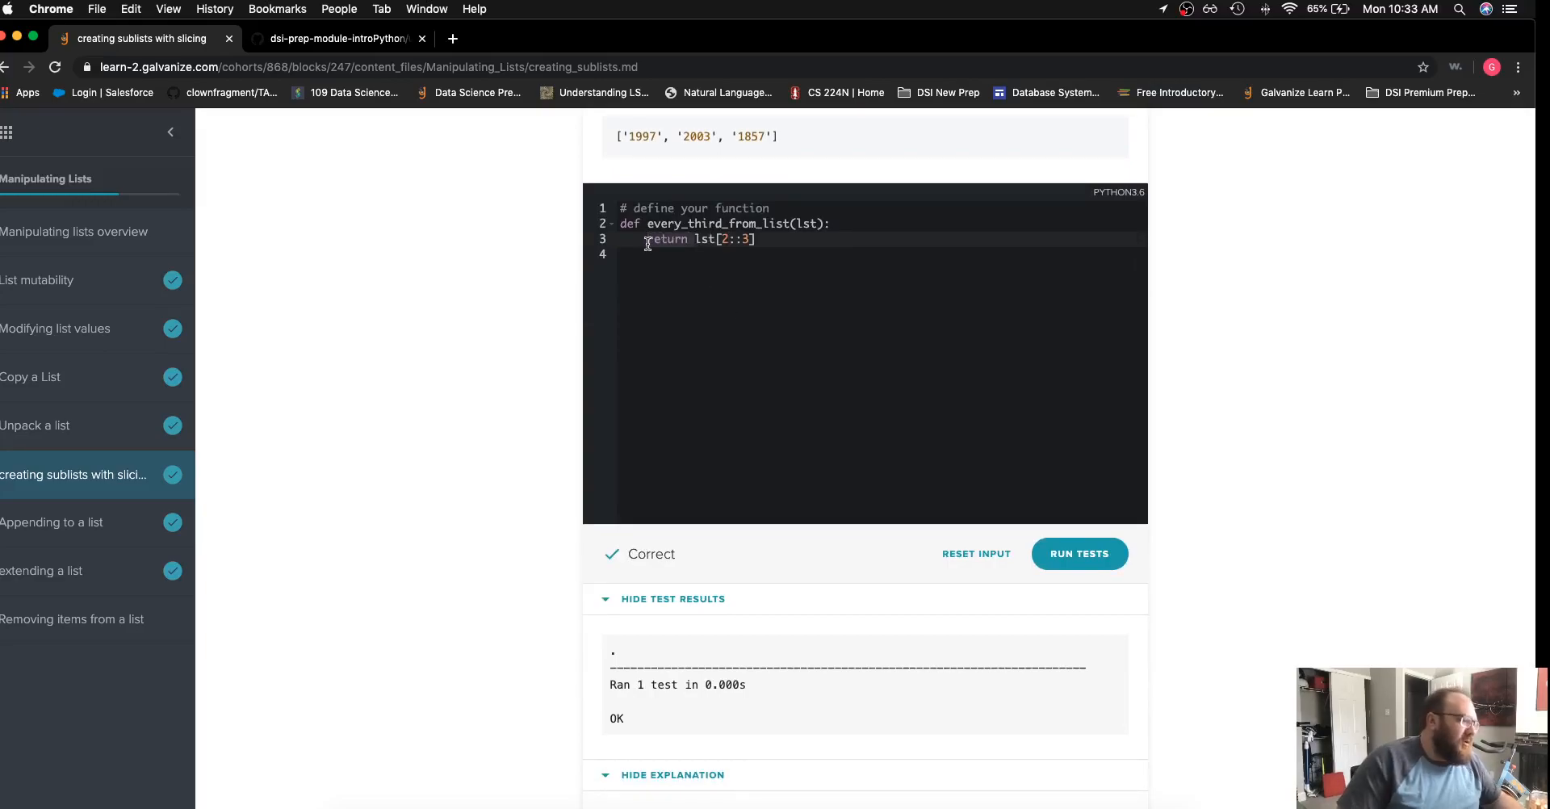
Assign lst[2::3] to new_lst, return new_lst, and rerun the tests
key(Backspace)
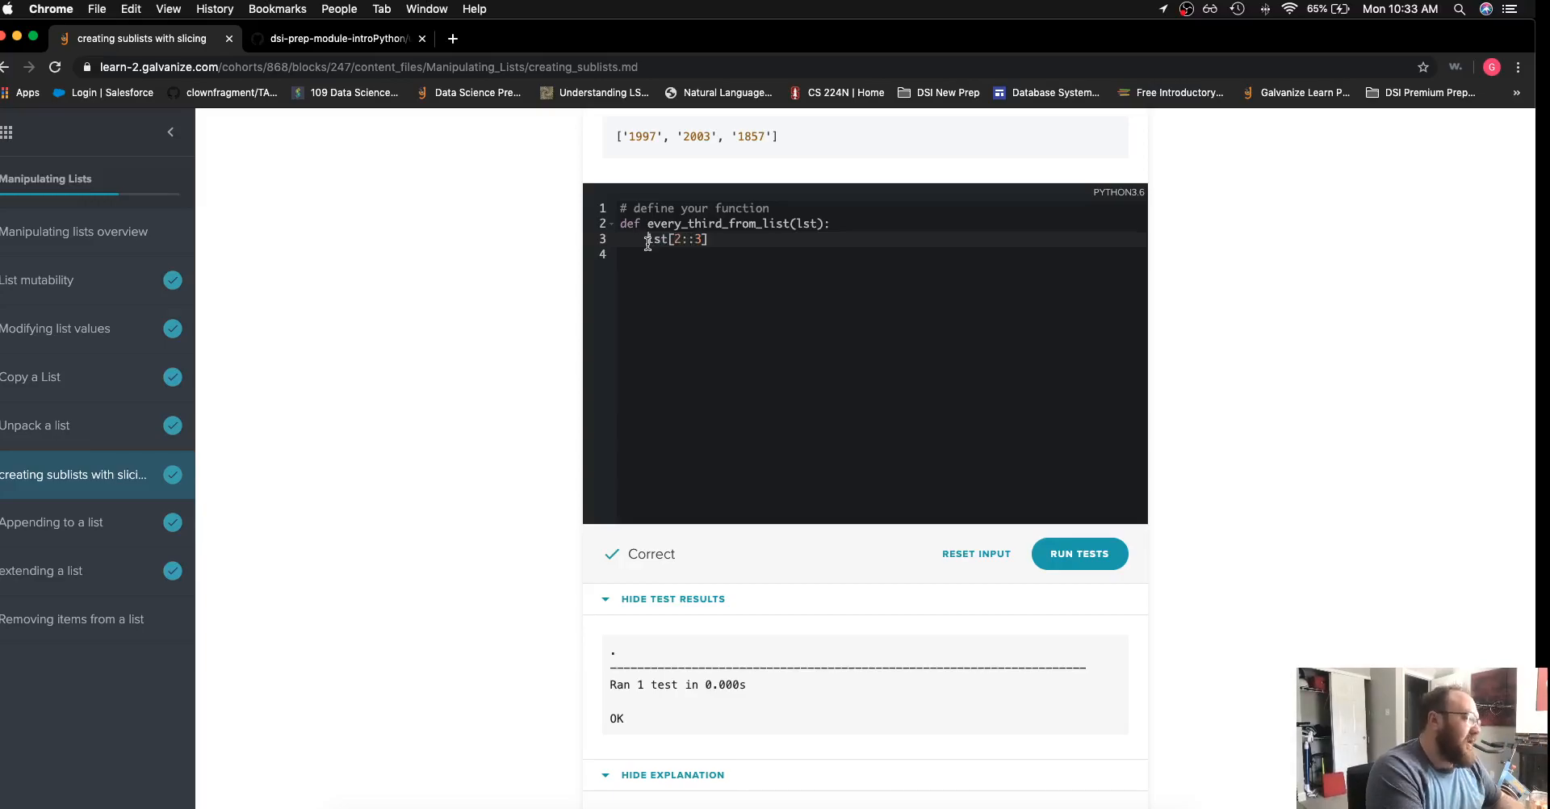
text(new_lst =)
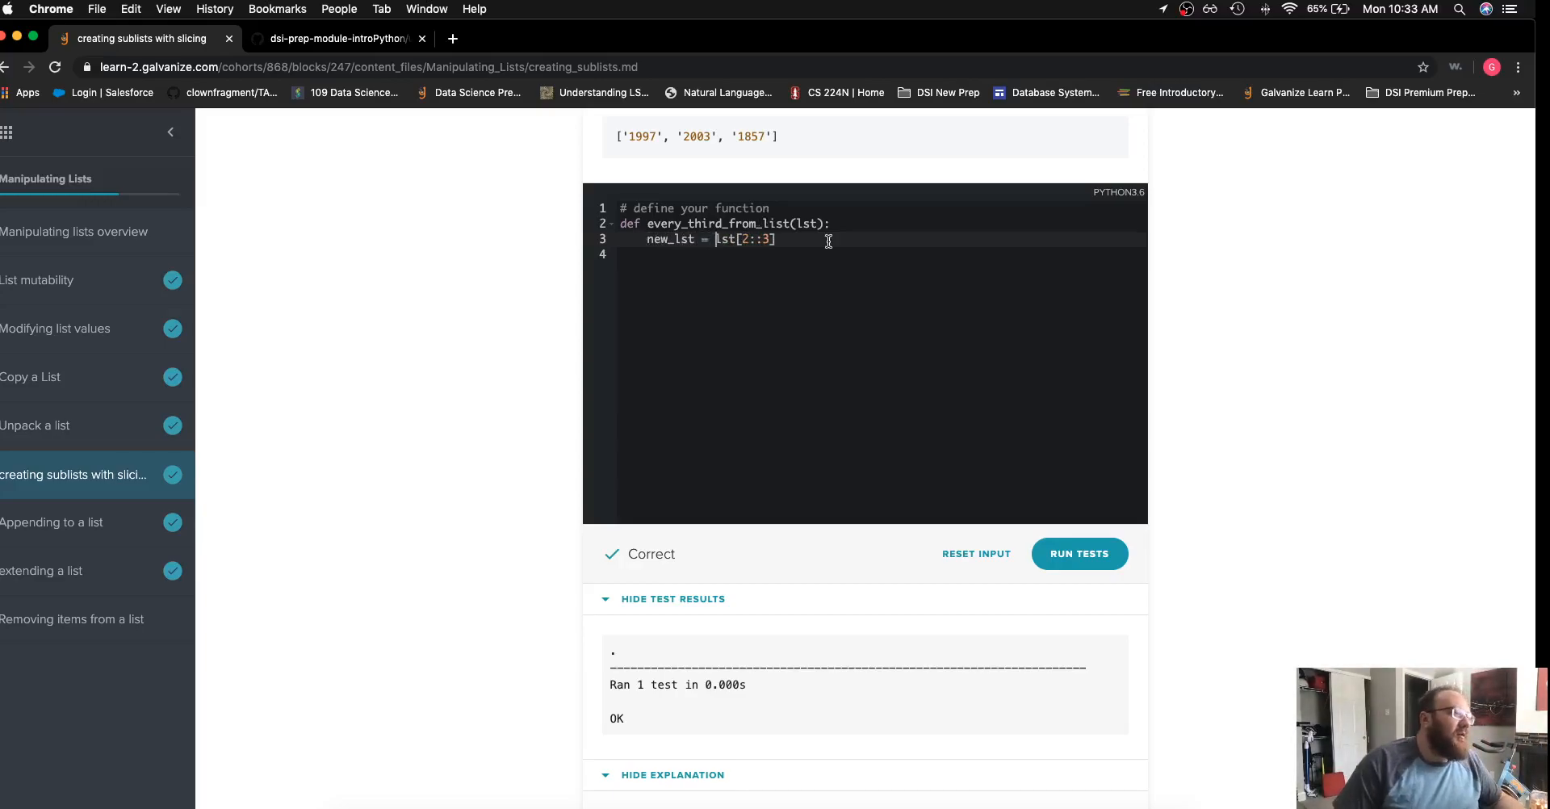
text(return new_l)
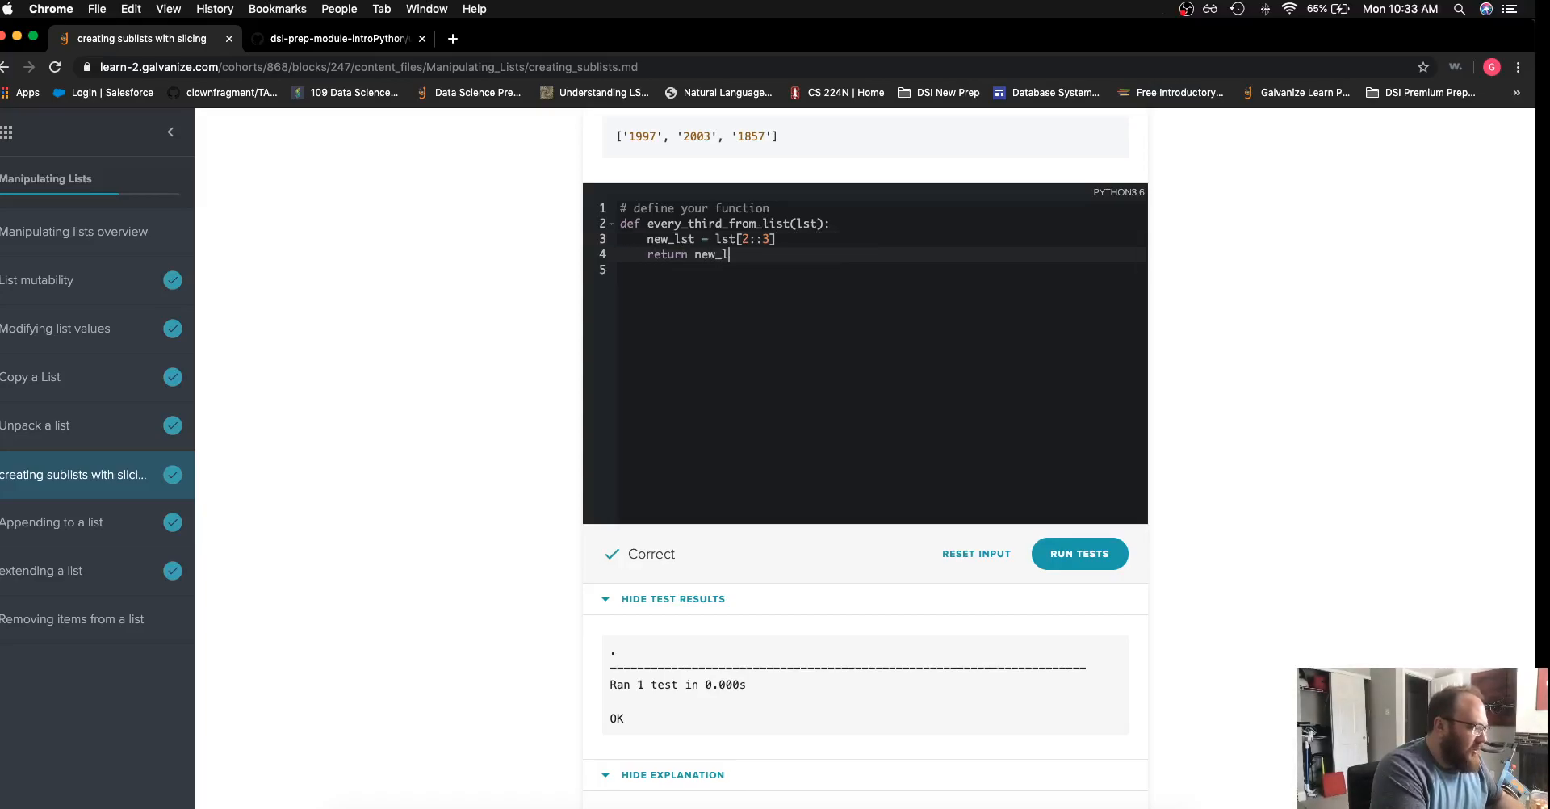
click(1078, 552)
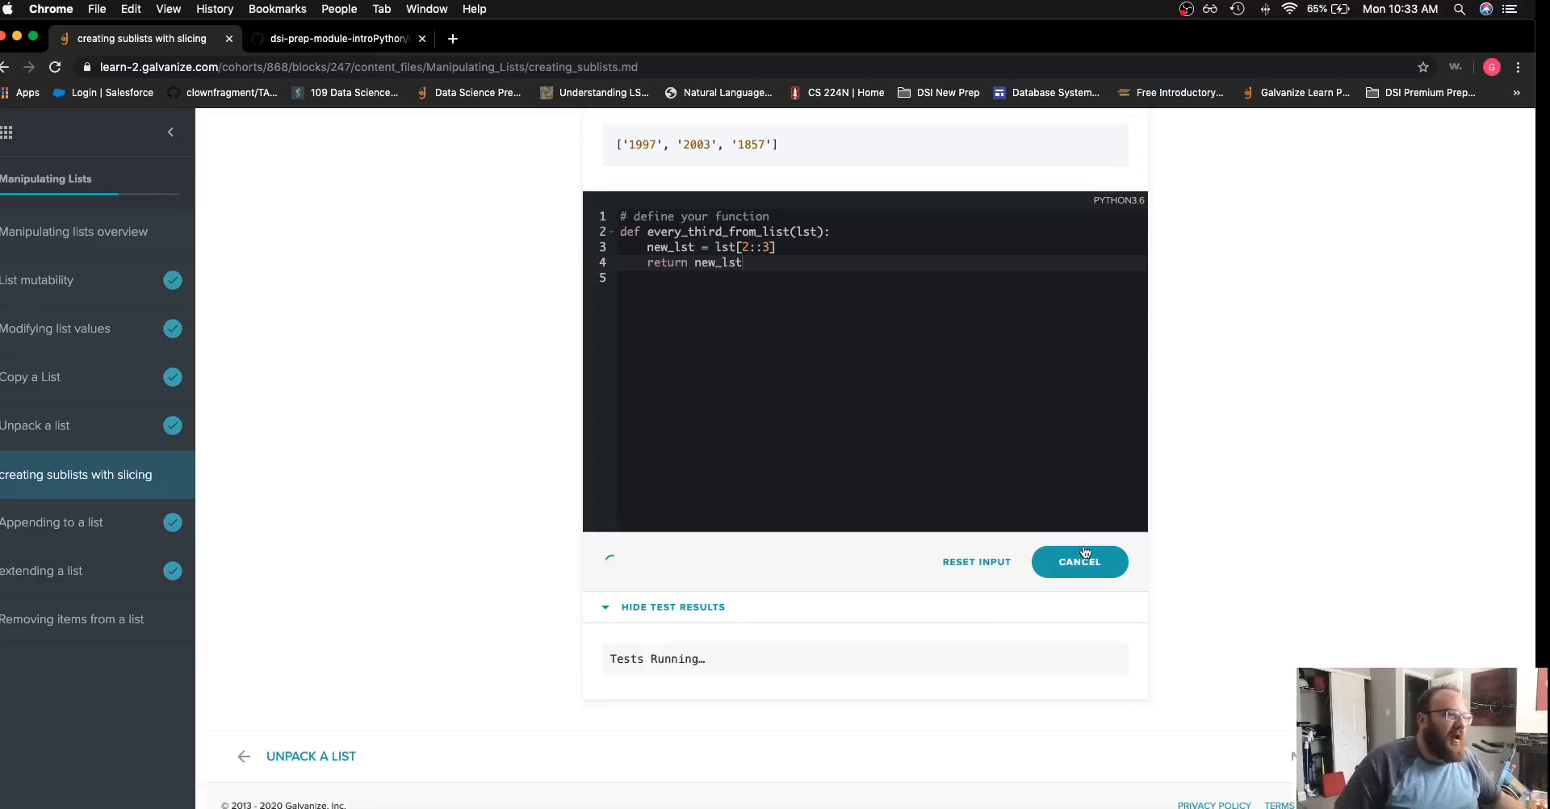